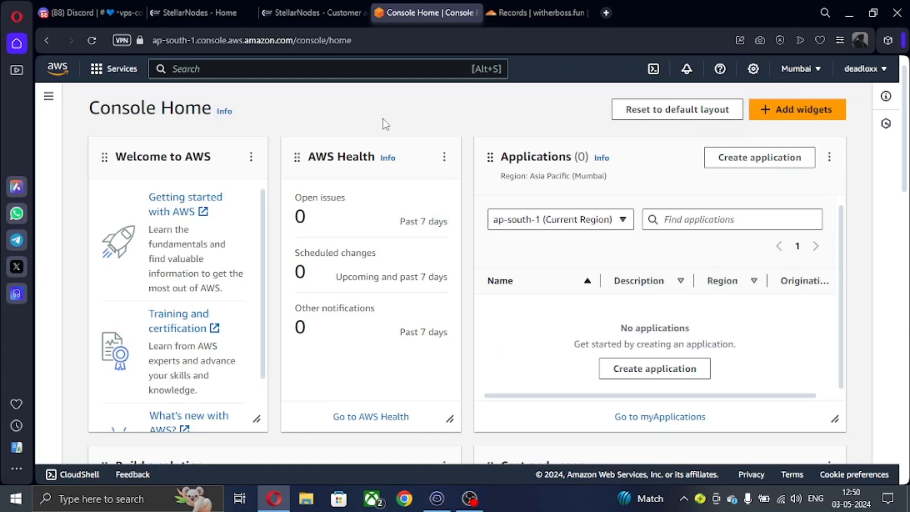
{"action": "mouse_move", "coordinate": [382, 215]}
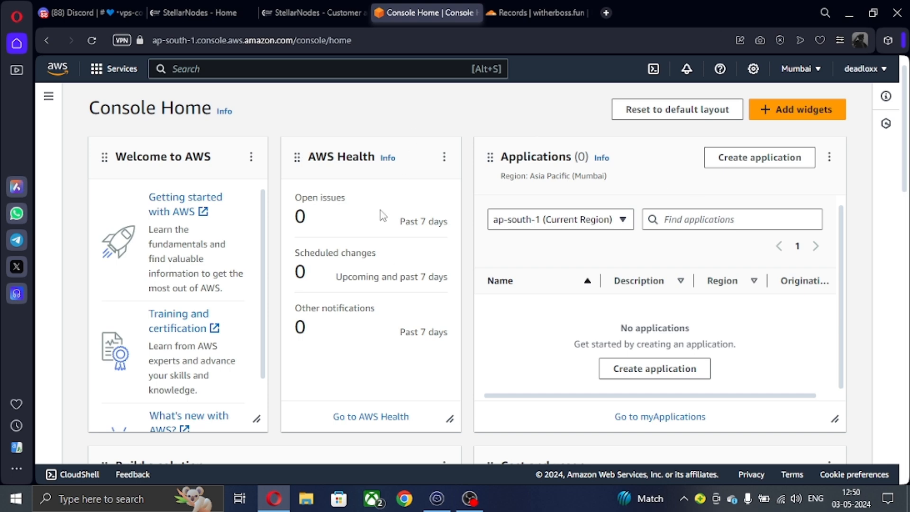
{"action": "mouse_move", "coordinate": [417, 156]}
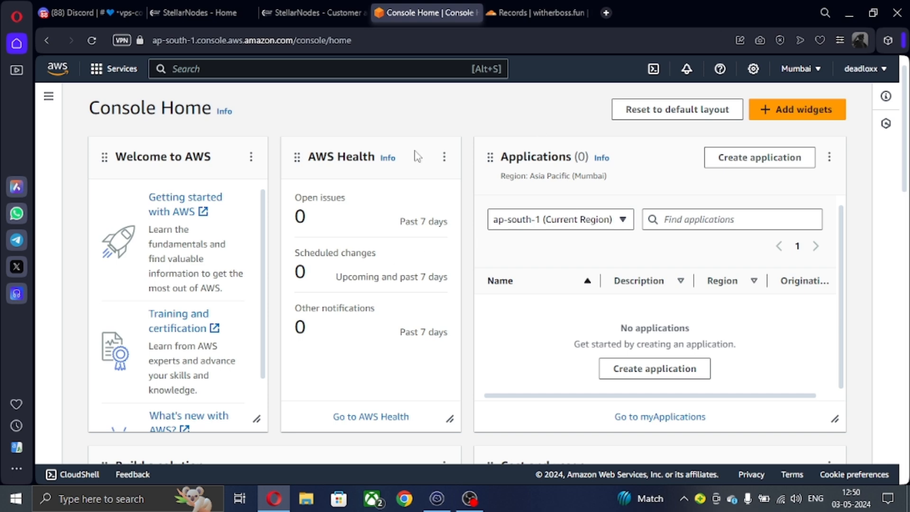
{"action": "mouse_move", "coordinate": [93, 93]}
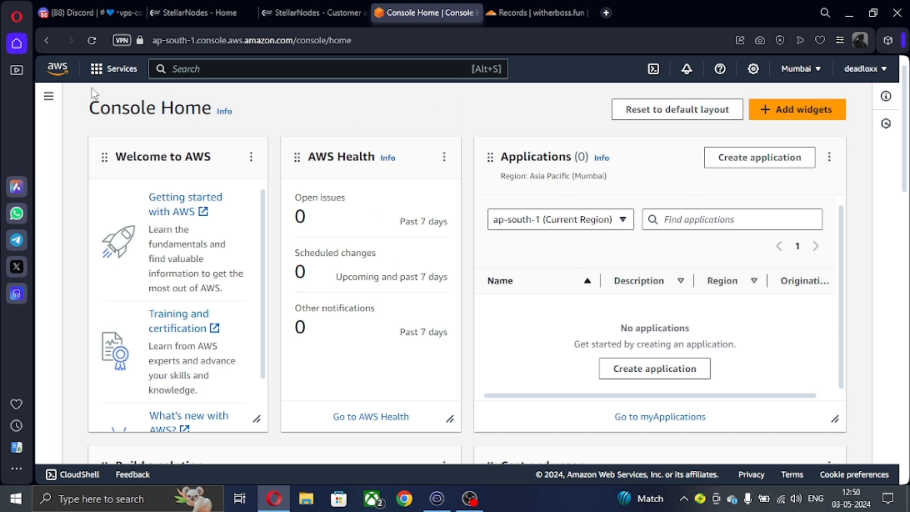
Open Discord's #my-hosting channel and follow the StellarNodes invite to the billing site
{"action": "double_click", "coordinate": [202, 157]}
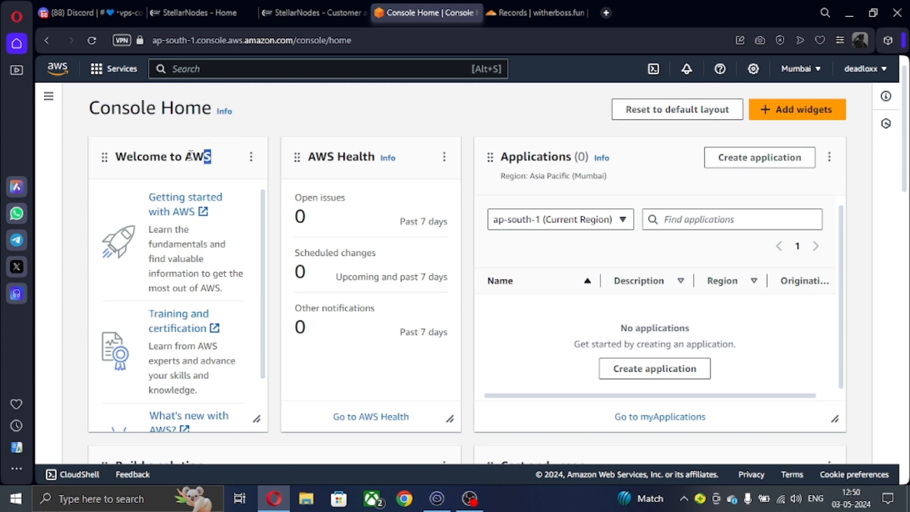
{"action": "left_click", "coordinate": [81, 12]}
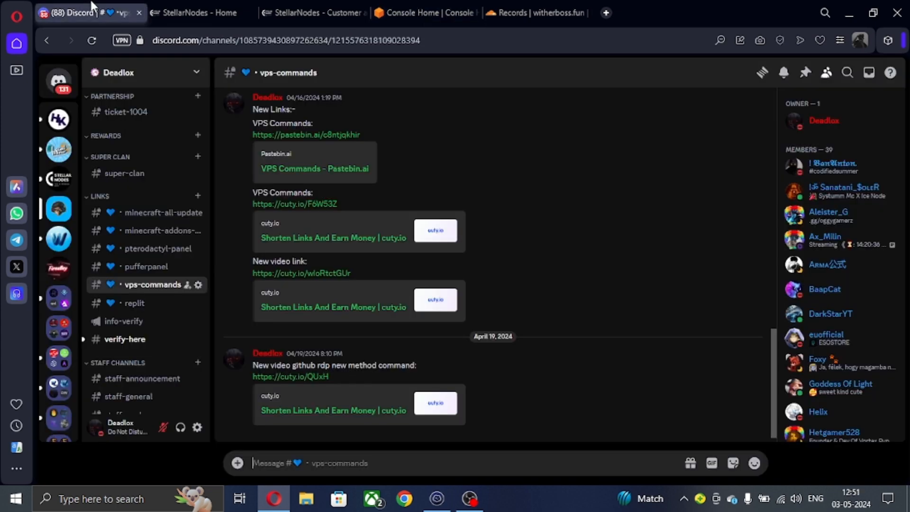
{"action": "scroll", "scroll_direction": "down", "scroll_amount": 3}
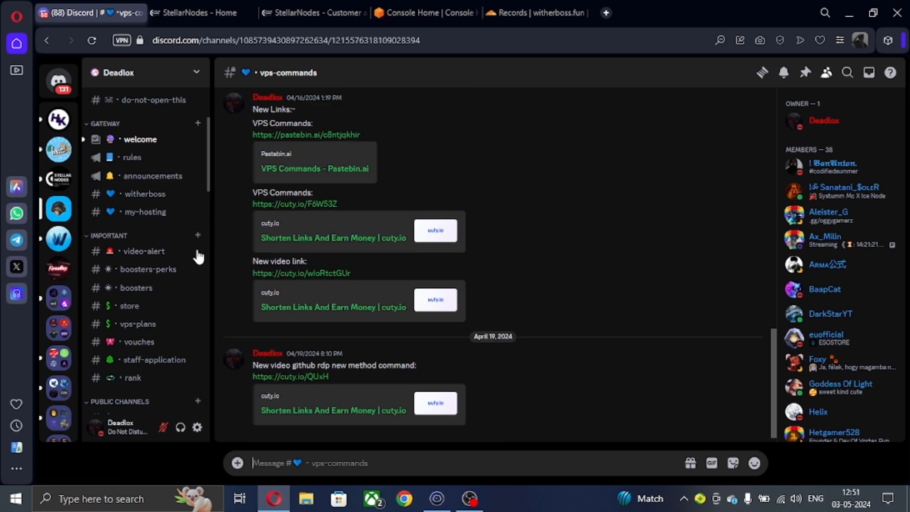
{"action": "mouse_move", "coordinate": [58, 179]}
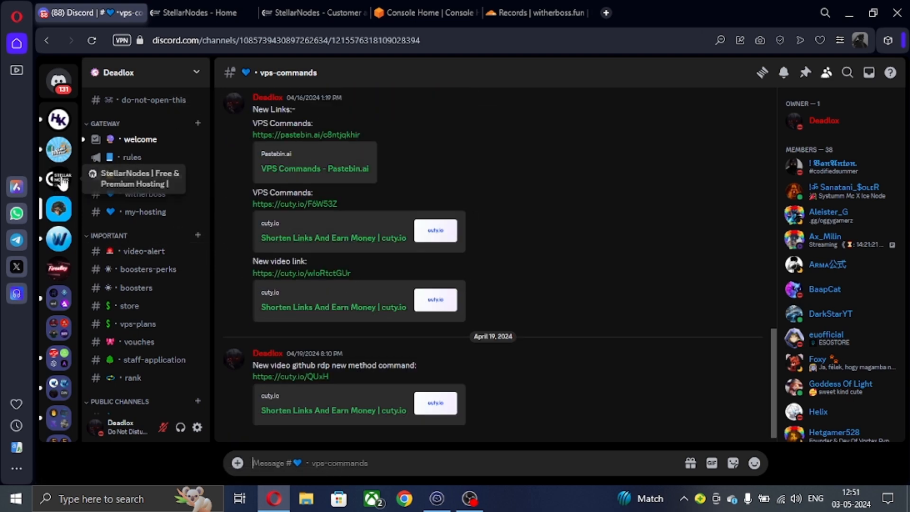
{"action": "left_click", "coordinate": [146, 212]}
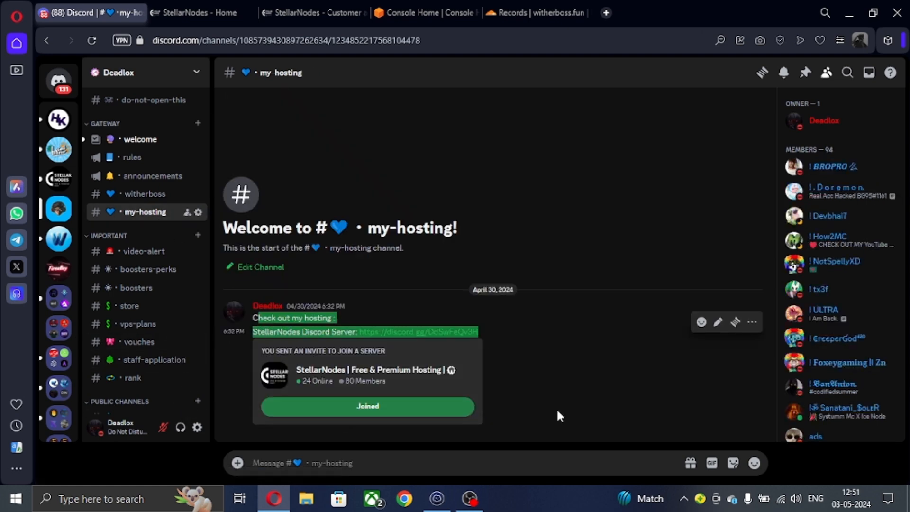
{"action": "left_click", "coordinate": [57, 178]}
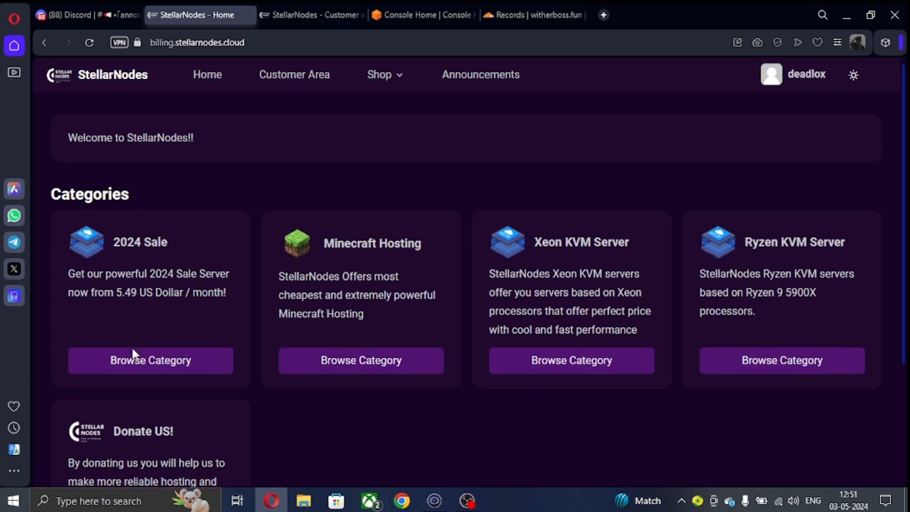
Add the Small plan from the 2024 Sale category to the cart
{"action": "left_click", "coordinate": [149, 359]}
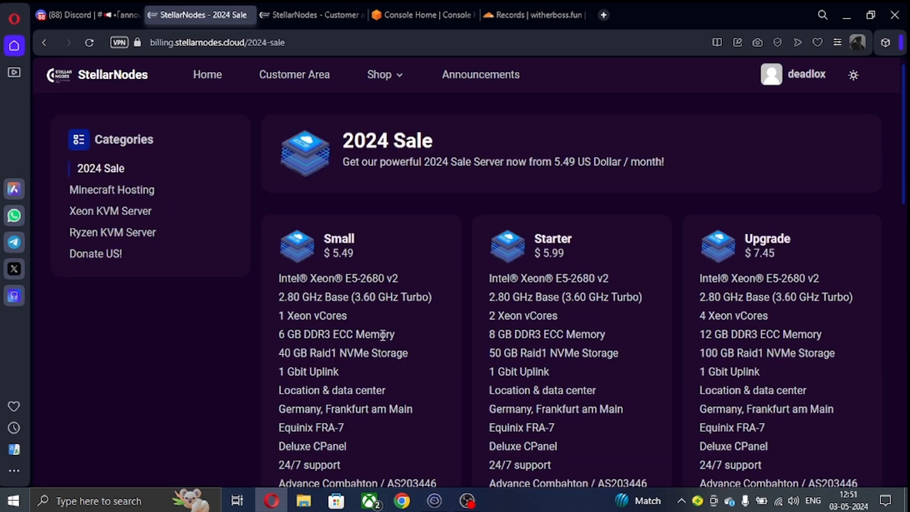
{"action": "double_click", "coordinate": [289, 334]}
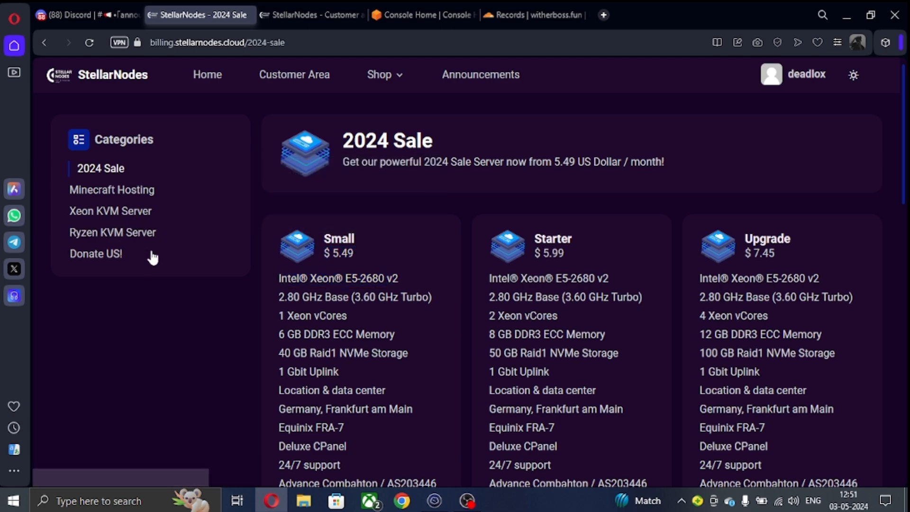
{"action": "scroll", "scroll_direction": "down", "scroll_amount": 3}
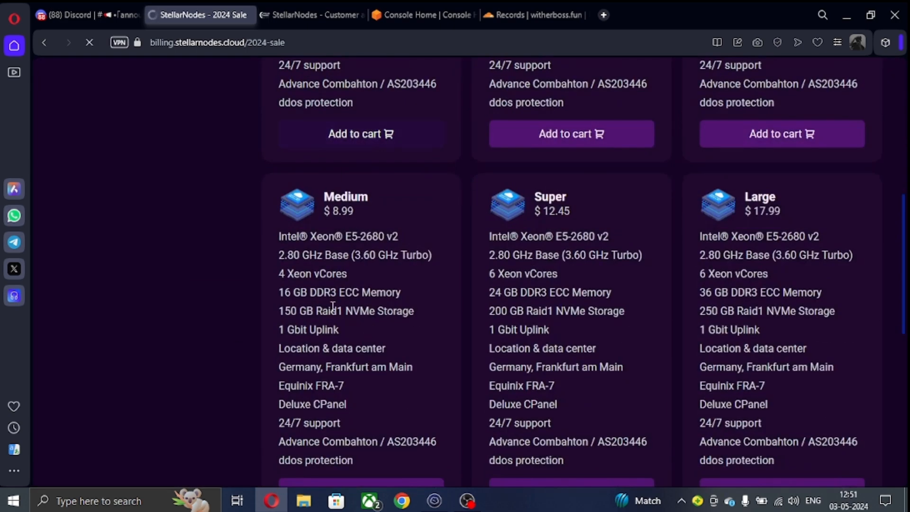
{"action": "left_click", "coordinate": [360, 134]}
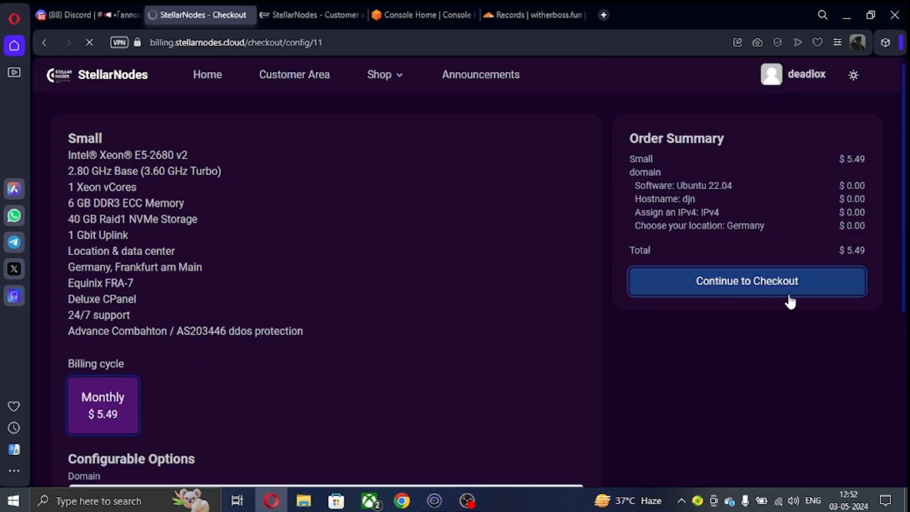
Check out with coupon DEADLOX24 applied, then go to the customer dashboard
{"action": "left_click", "coordinate": [747, 281]}
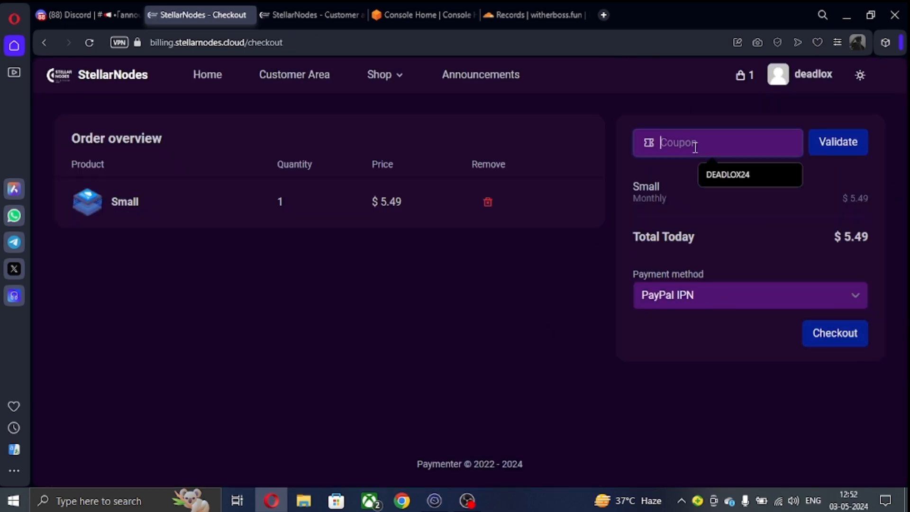
{"action": "left_click", "coordinate": [837, 142]}
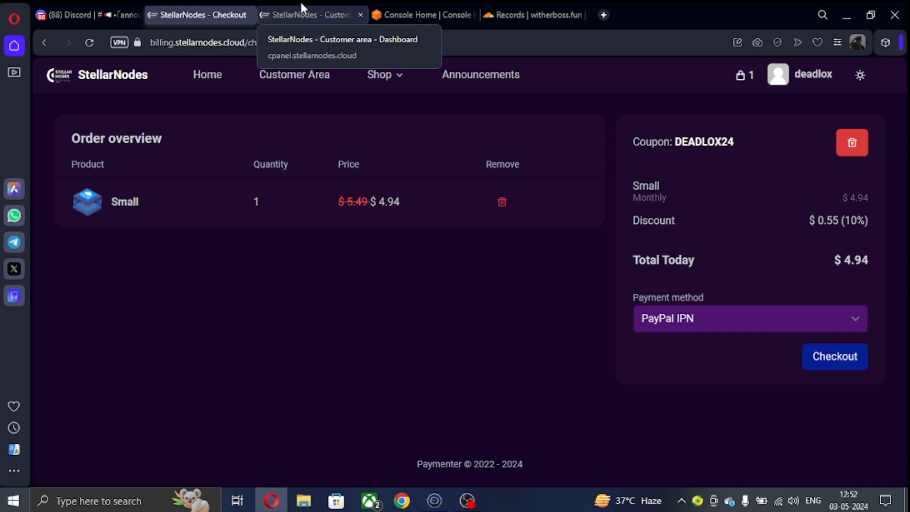
{"action": "left_click", "coordinate": [310, 15]}
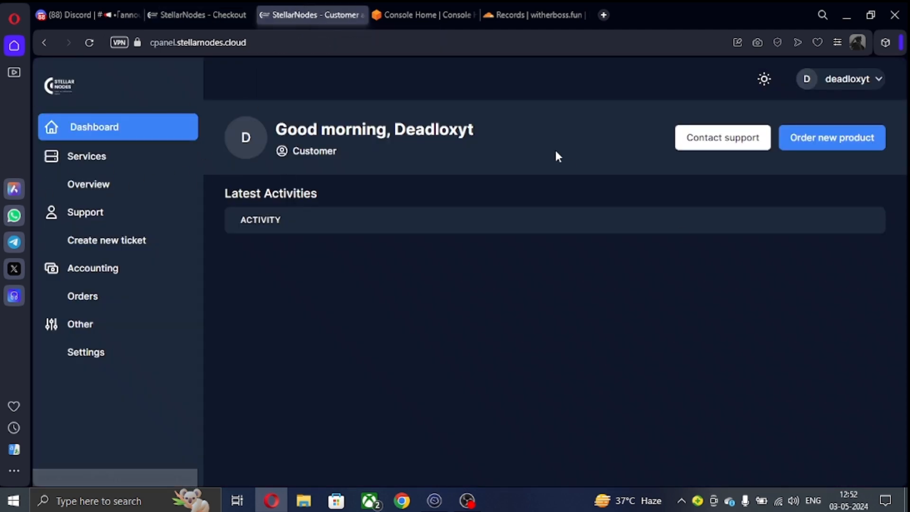
Search 'ec2' in the AWS console and open the EC2 service
{"action": "left_click", "coordinate": [424, 14]}
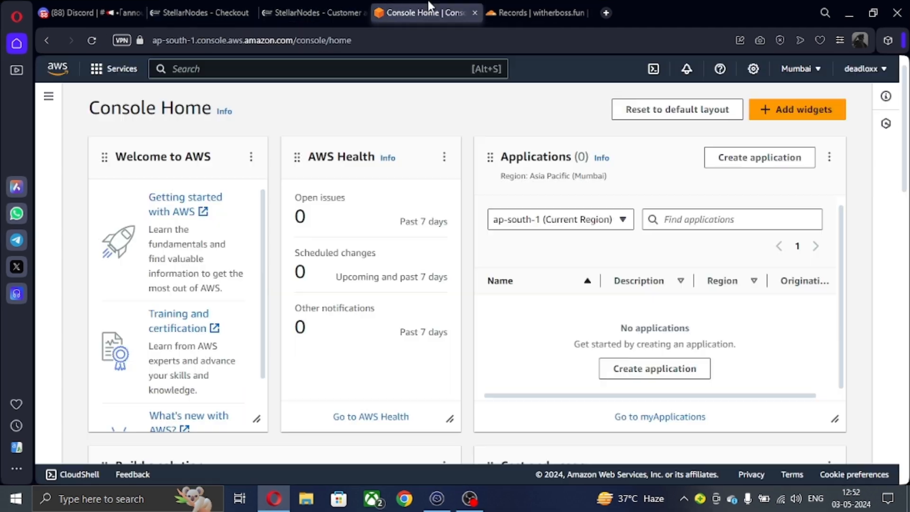
{"action": "type", "text": "ec2"}
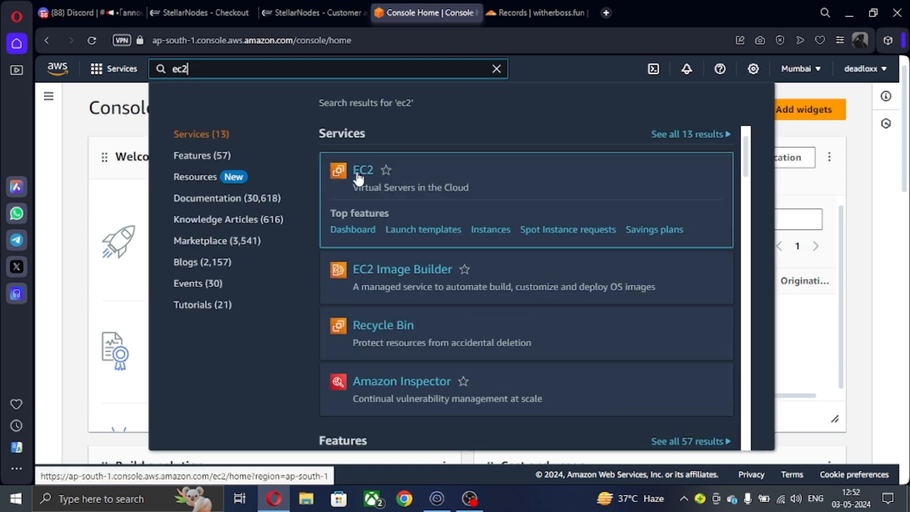
{"action": "left_click", "coordinate": [363, 170]}
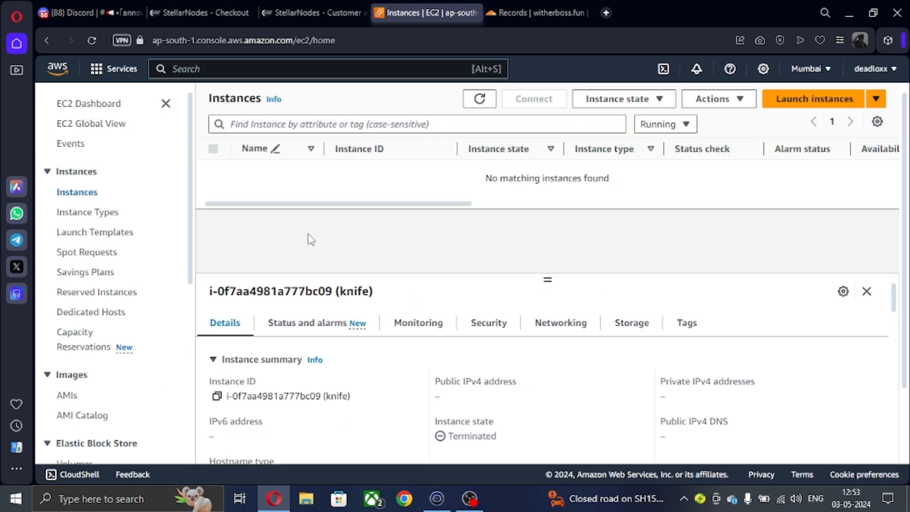
{"action": "mouse_move", "coordinate": [752, 210]}
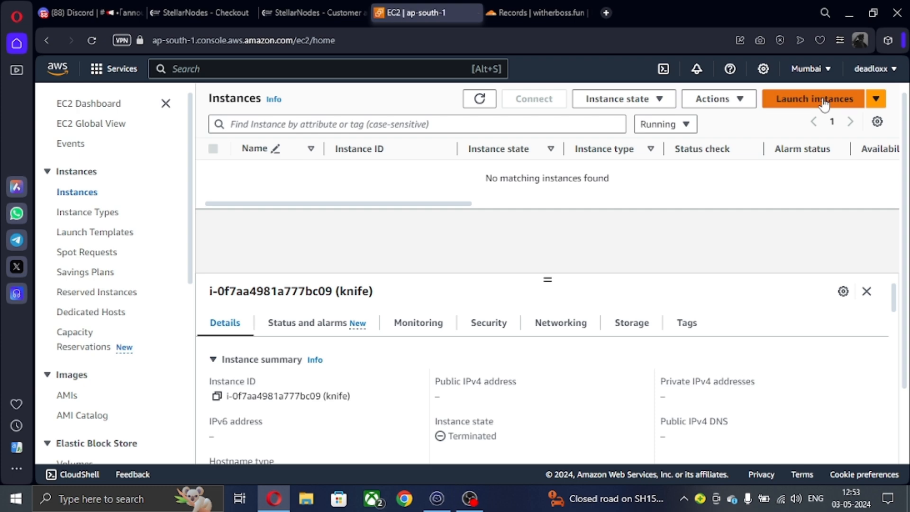
Start a new EC2 instance named 'deadlox' with the Ubuntu Server 22.04 LTS image
{"action": "left_click", "coordinate": [812, 98]}
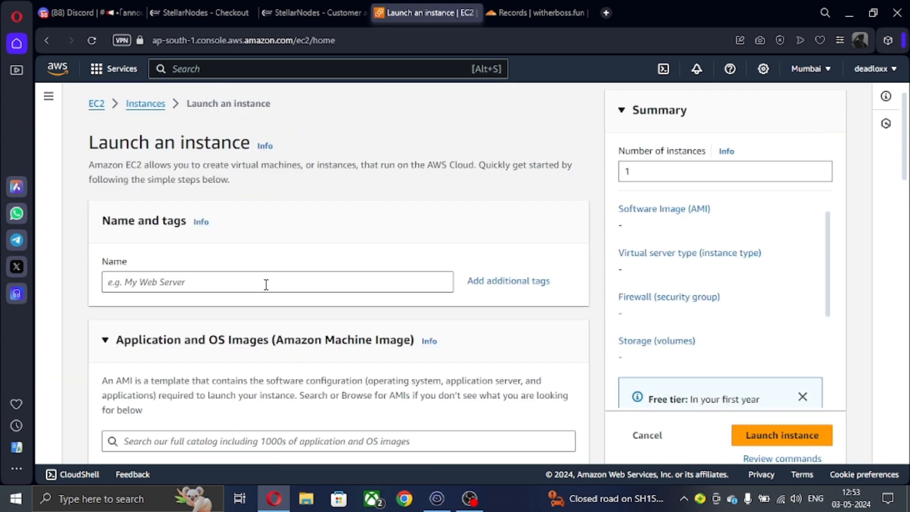
{"action": "type", "text": "deadlox"}
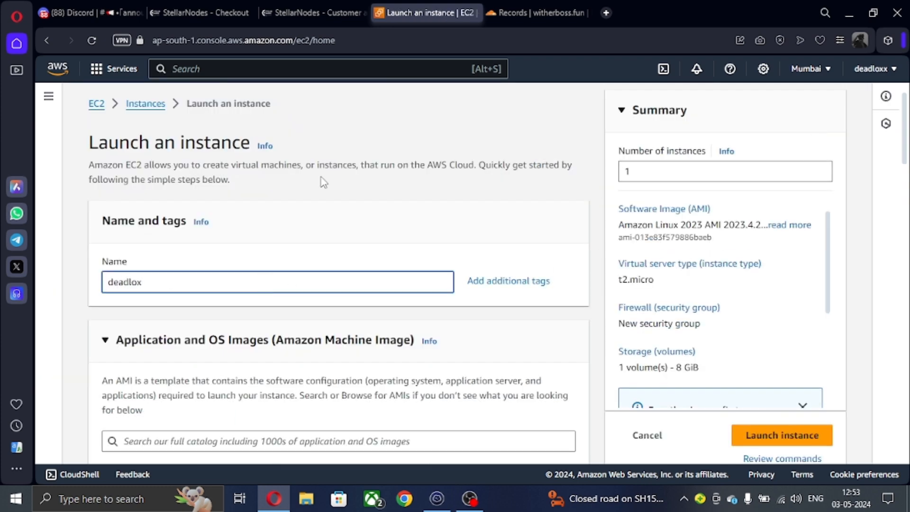
{"action": "scroll", "scroll_direction": "down", "scroll_amount": 3}
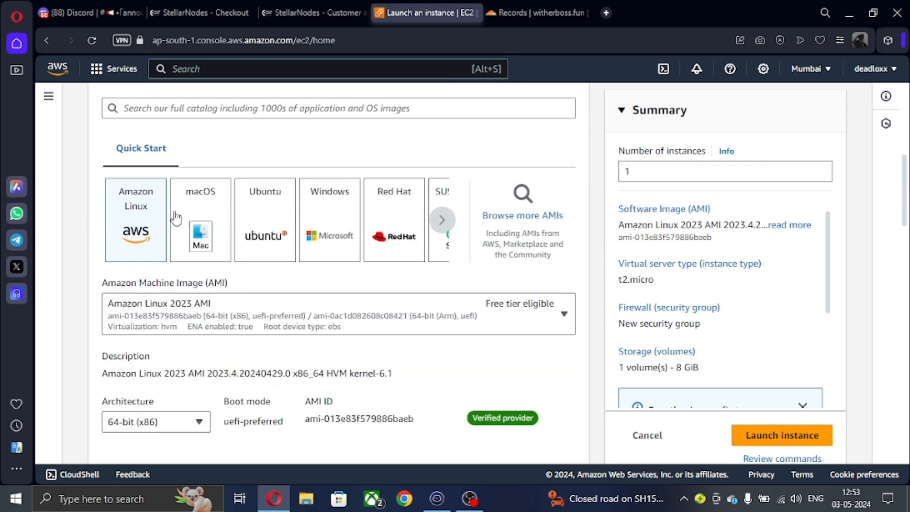
{"action": "mouse_move", "coordinate": [232, 213]}
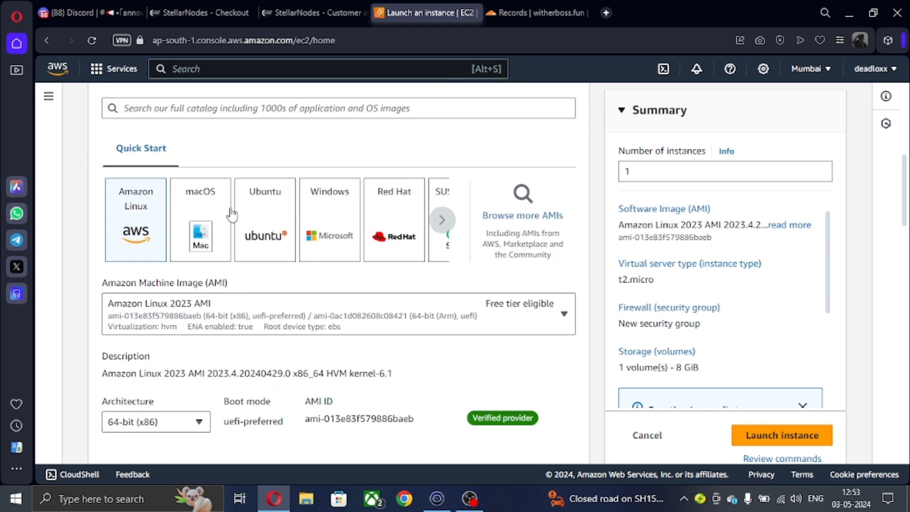
{"action": "left_click", "coordinate": [442, 220]}
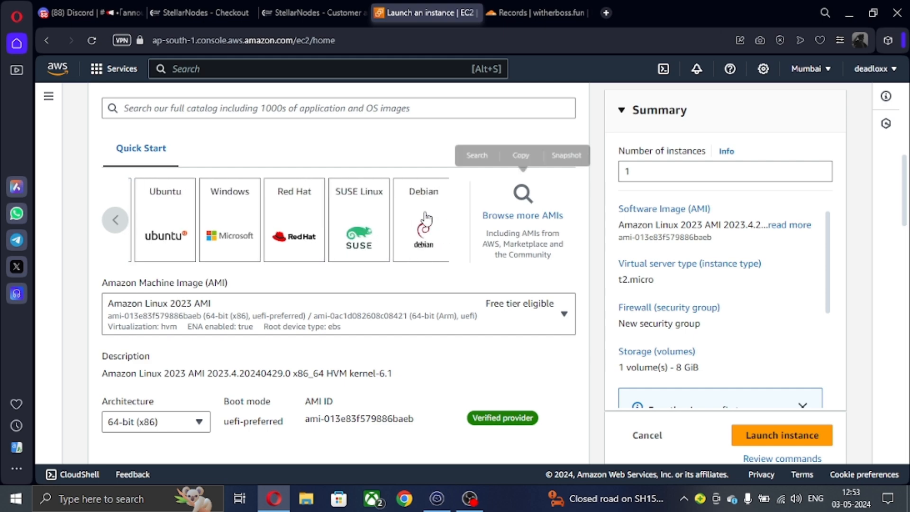
{"action": "left_click", "coordinate": [164, 219]}
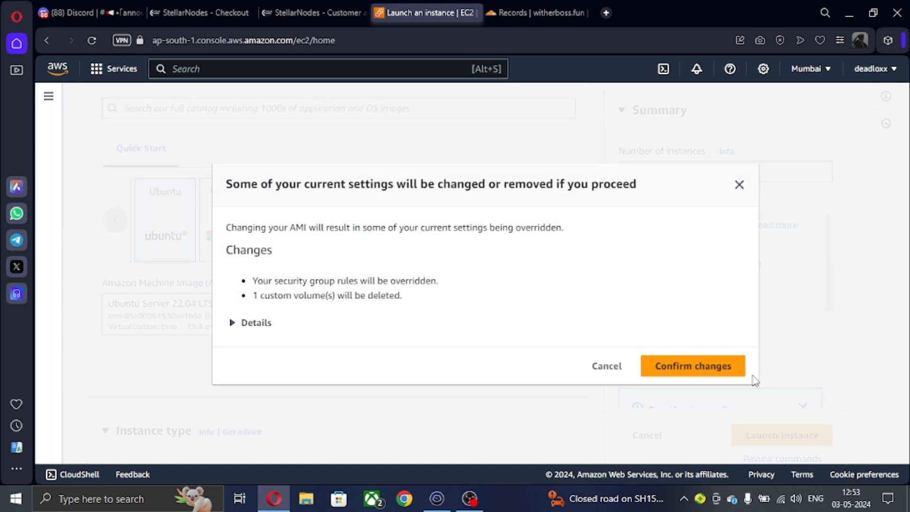
Accept the image-change override warning and choose instance type t2.large
{"action": "left_click", "coordinate": [692, 365]}
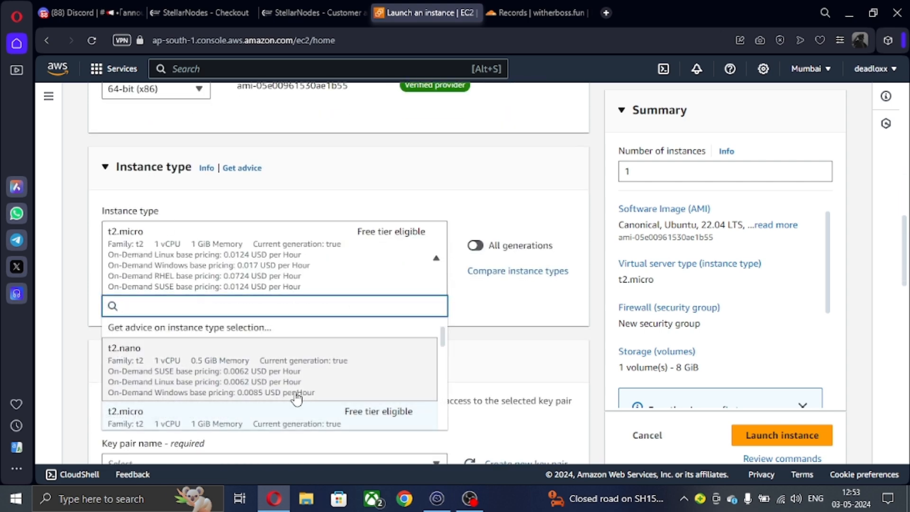
{"action": "scroll", "scroll_direction": "down", "scroll_amount": 3}
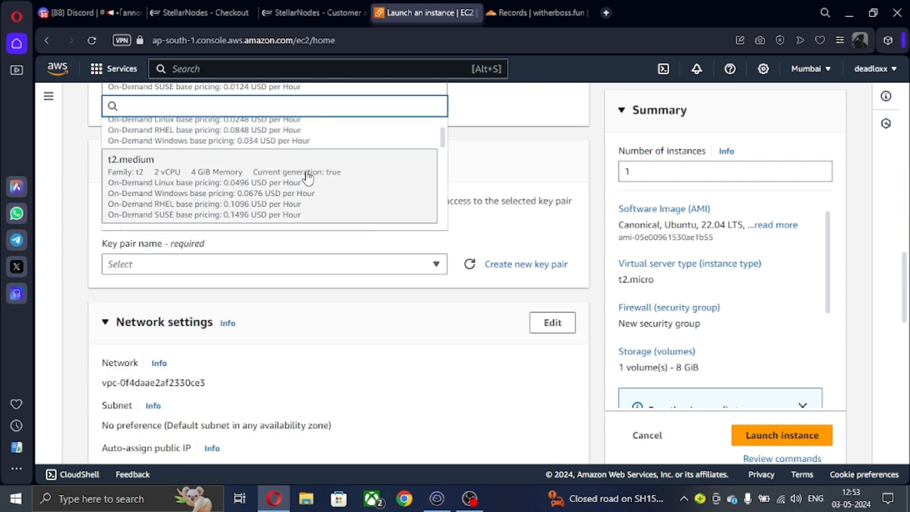
{"action": "scroll", "scroll_direction": "down", "scroll_amount": 3}
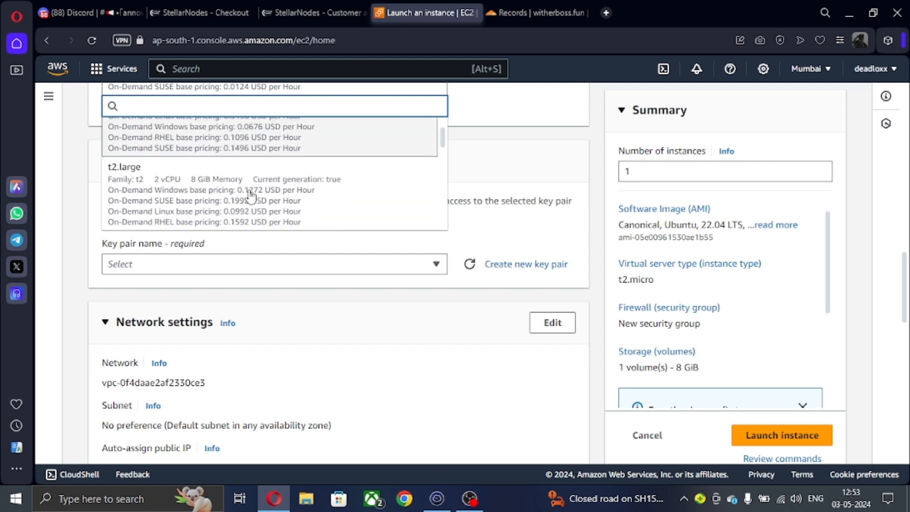
{"action": "mouse_move", "coordinate": [215, 189]}
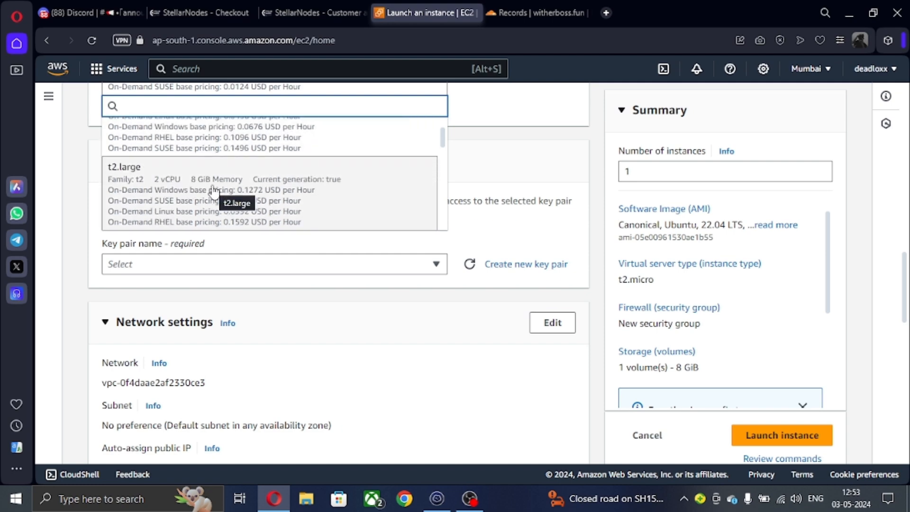
{"action": "left_click", "coordinate": [123, 166]}
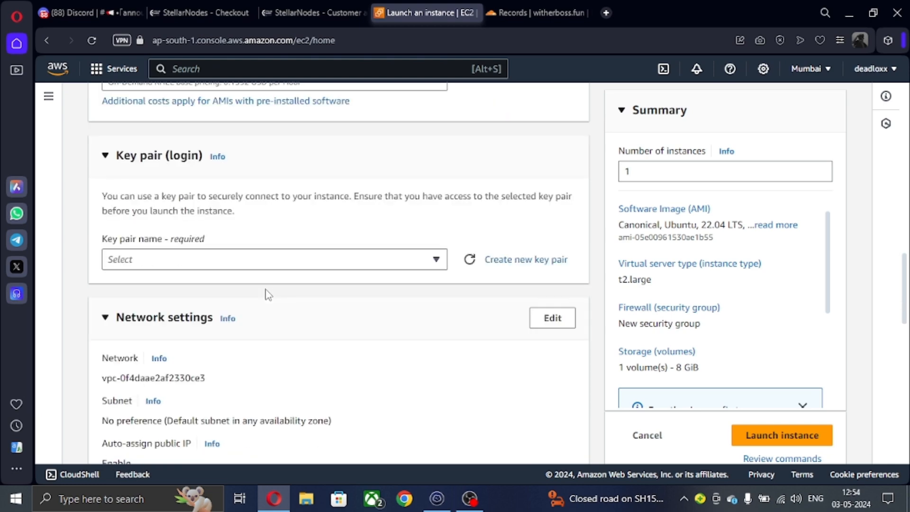
Create an RSA key pair named 'deadlox' in .ppk format
{"action": "left_click", "coordinate": [525, 259]}
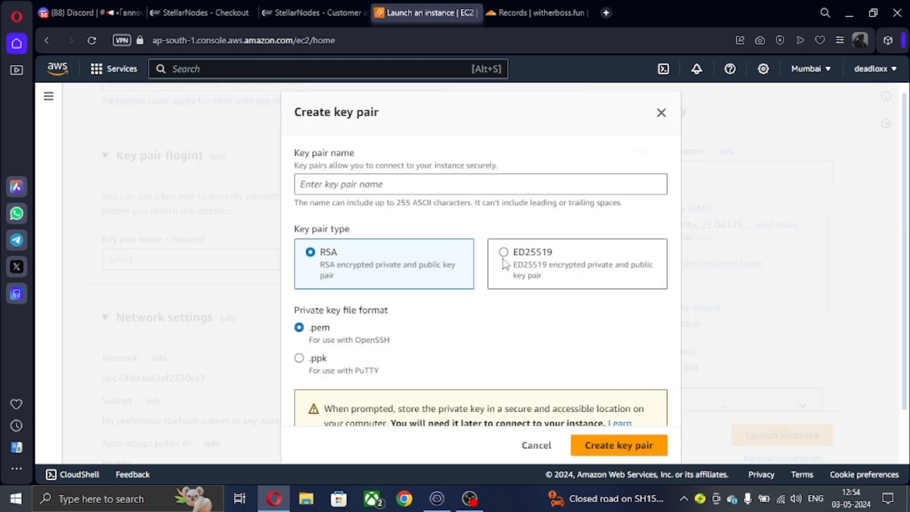
{"action": "left_click", "coordinate": [480, 184]}
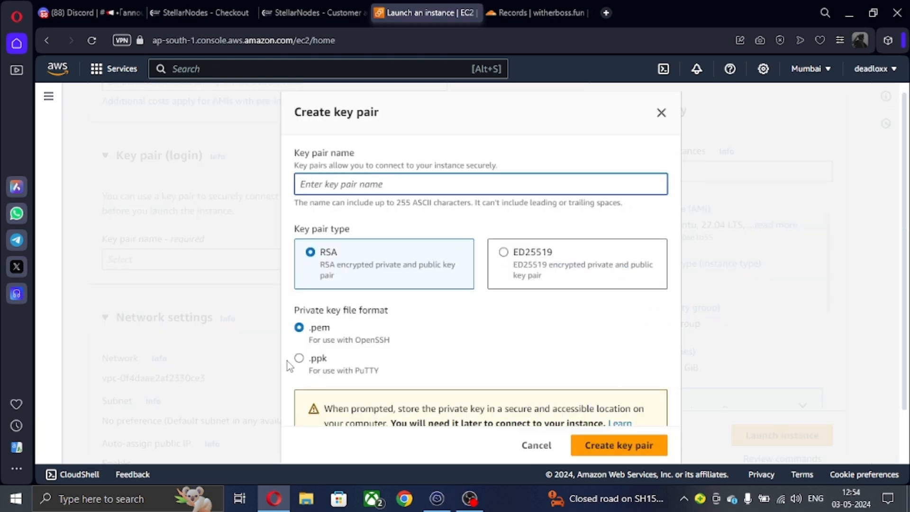
{"action": "left_click", "coordinate": [299, 358]}
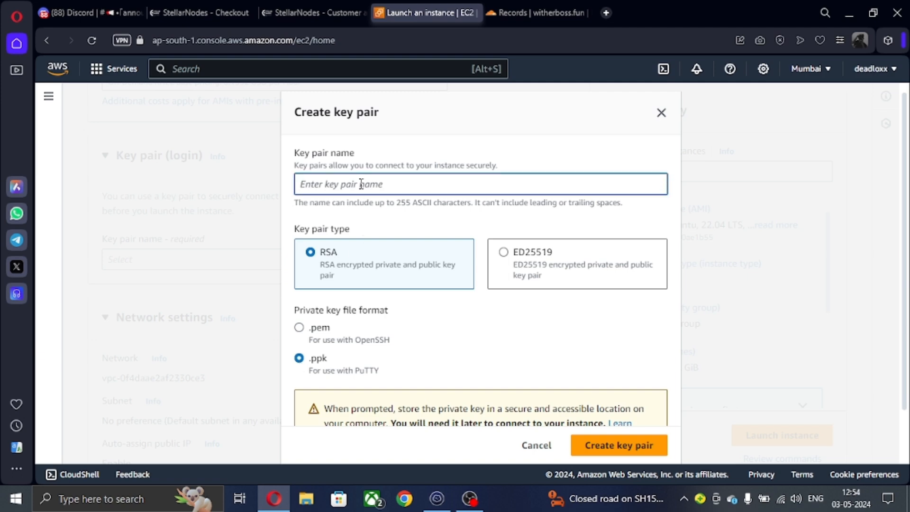
{"action": "type", "text": "deadlox"}
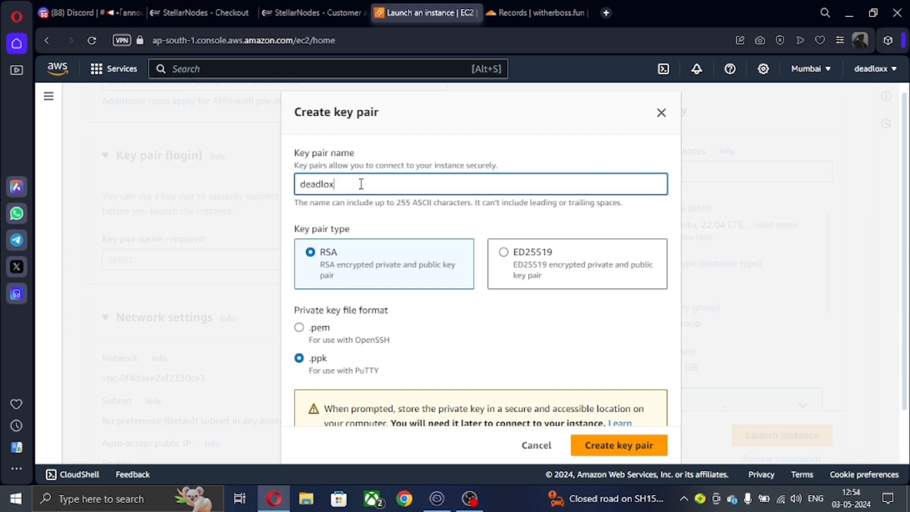
{"action": "left_click", "coordinate": [618, 445]}
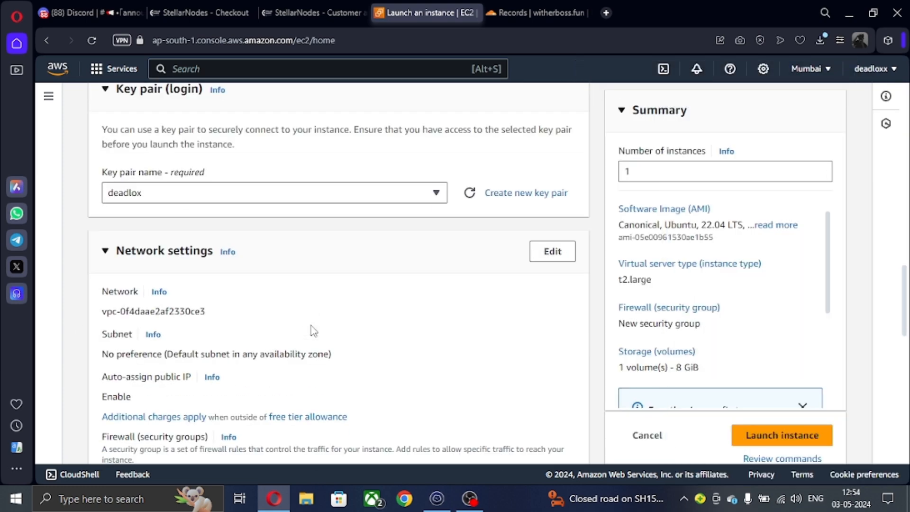
Set the root volume to 30 GiB and launch the instance
{"action": "scroll", "scroll_direction": "down", "scroll_amount": 3}
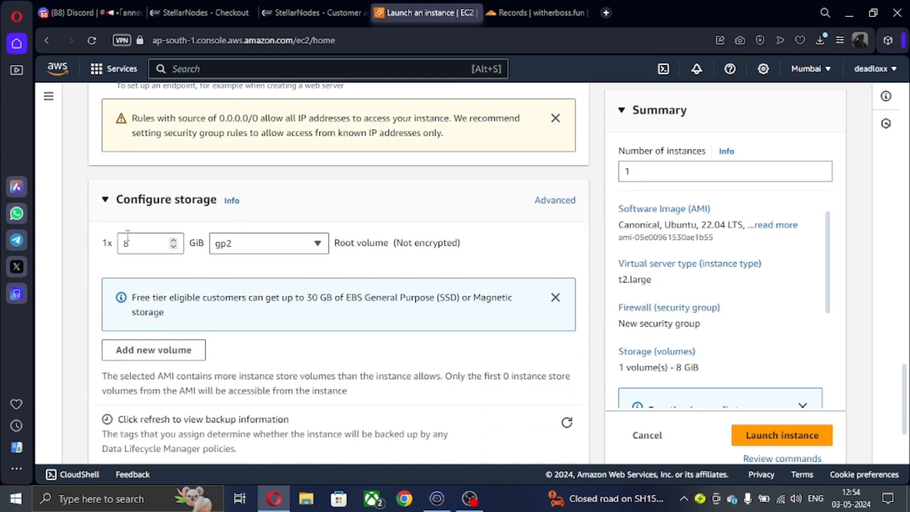
{"action": "type", "text": "30"}
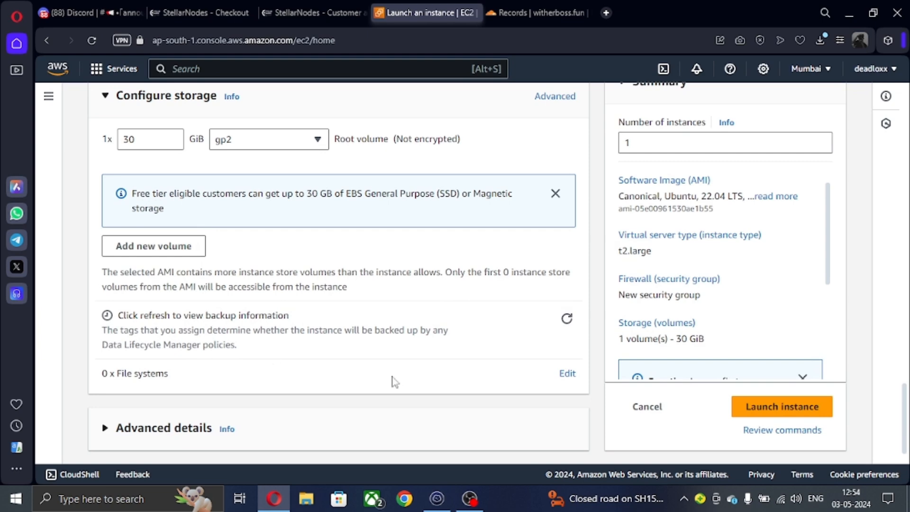
{"action": "left_click", "coordinate": [781, 406]}
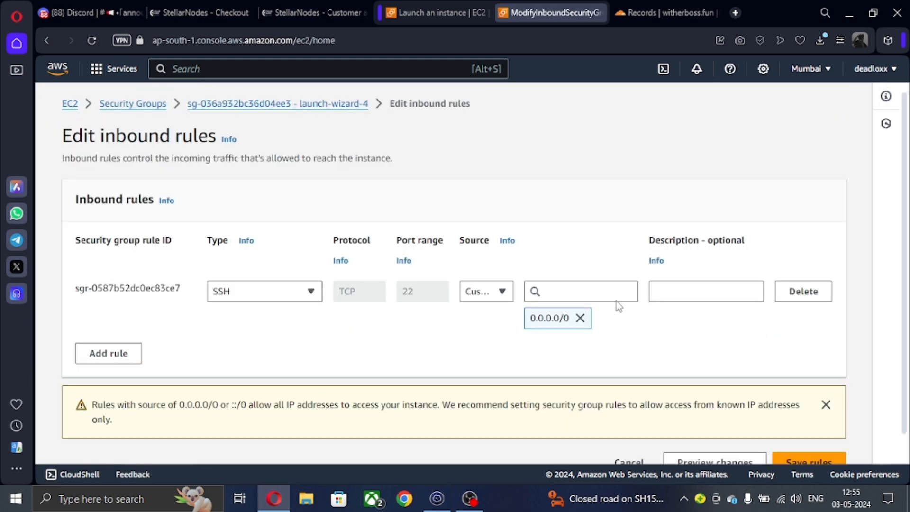
Add HTTP, HTTPS and custom TCP port 2020 inbound rules with source Anywhere
{"action": "left_click", "coordinate": [108, 352]}
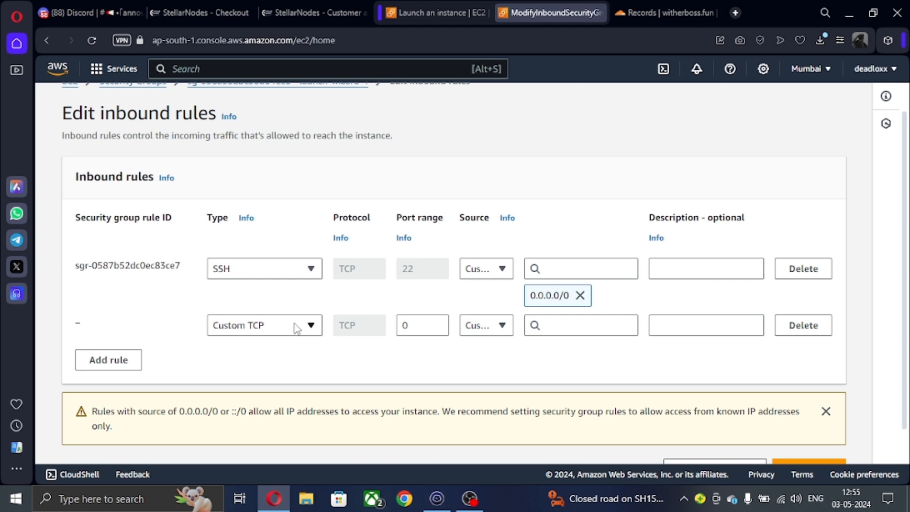
{"action": "left_click", "coordinate": [264, 325]}
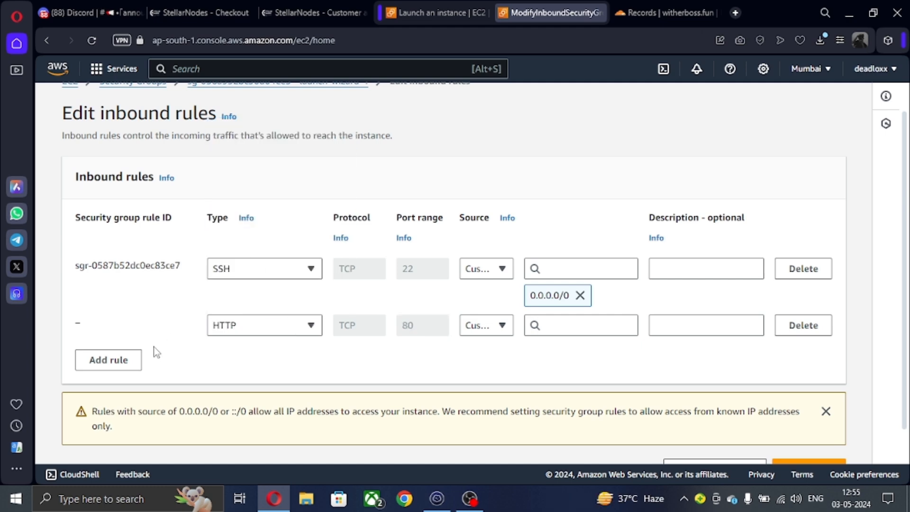
{"action": "left_click", "coordinate": [108, 359]}
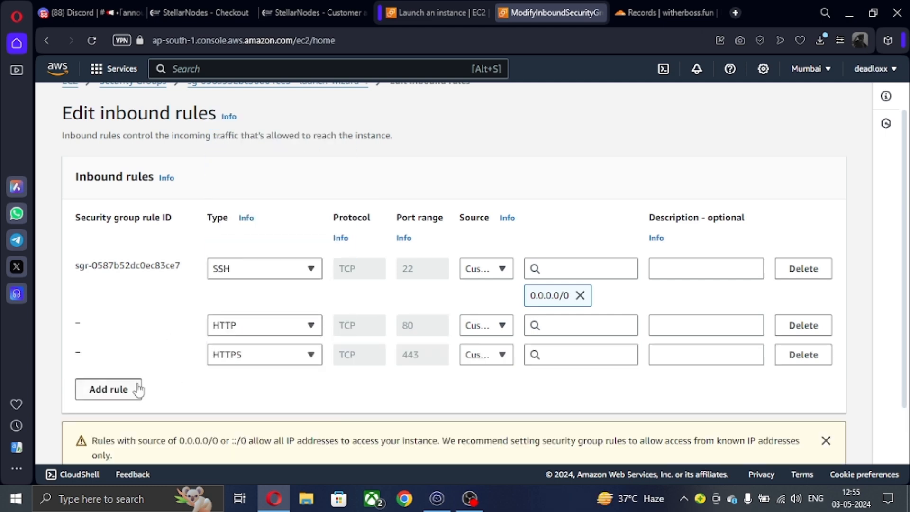
{"action": "type", "text": "2020"}
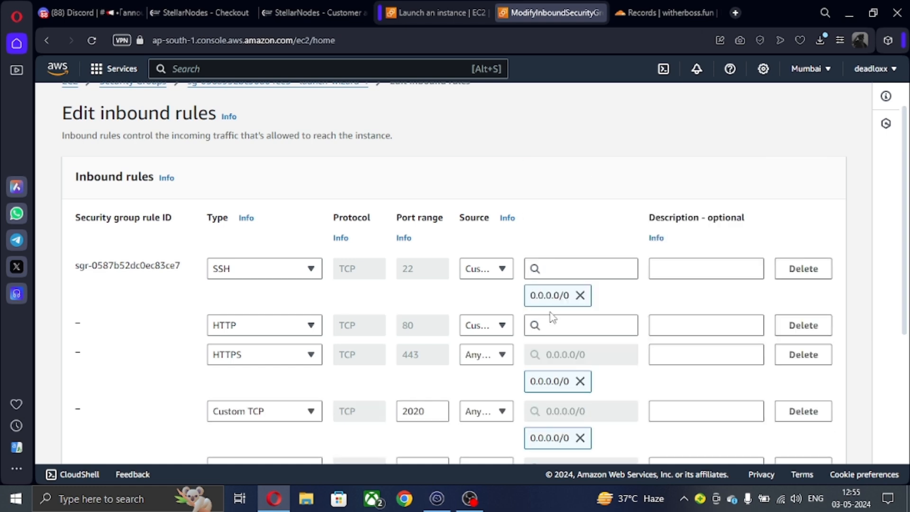
{"action": "scroll", "scroll_direction": "down", "scroll_amount": 3}
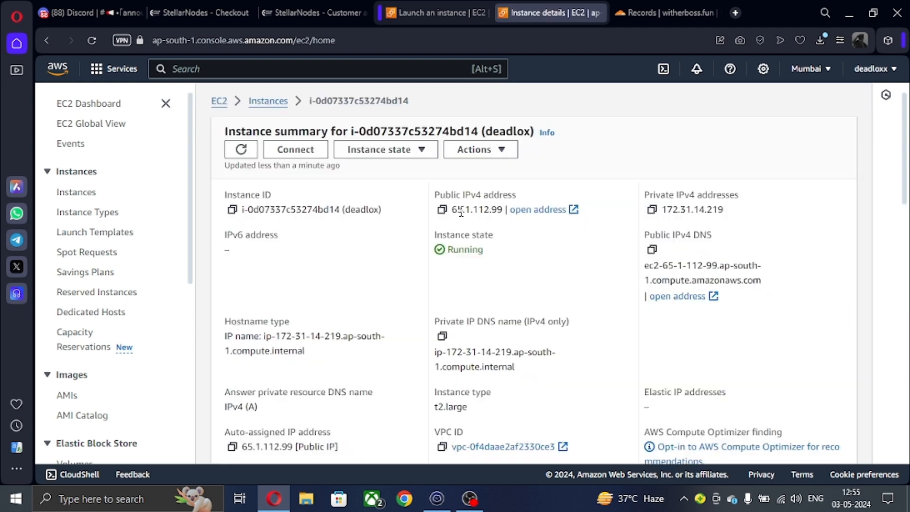
Copy the public IPv4 address 65.1.112.99 and switch to Termius
{"action": "left_click", "coordinate": [442, 209]}
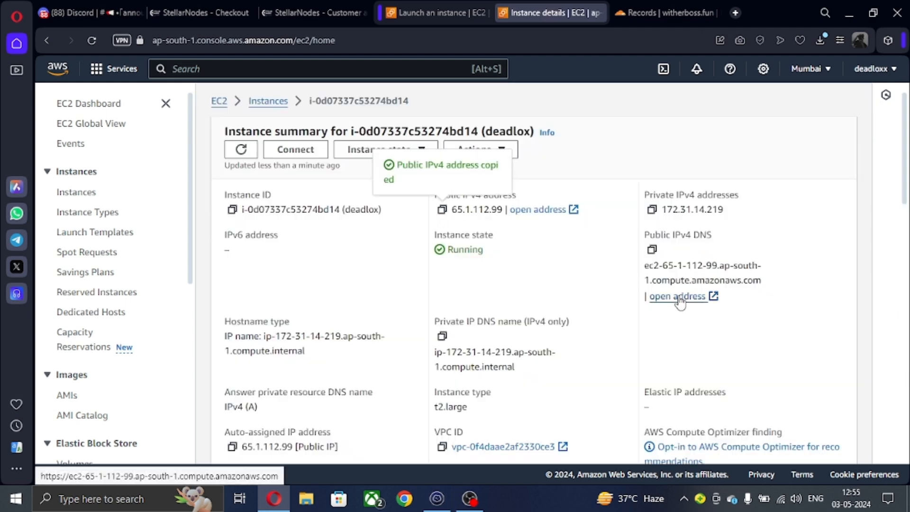
{"action": "scroll", "scroll_direction": "down", "scroll_amount": 3}
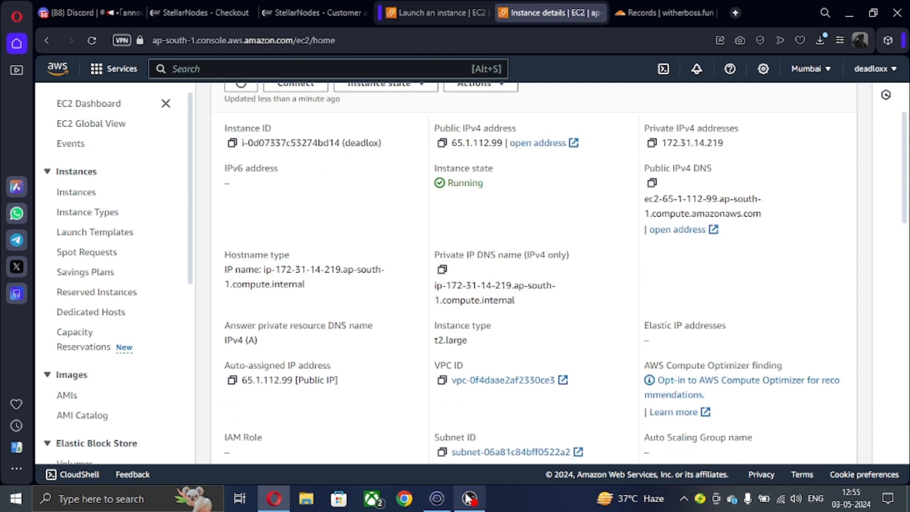
{"action": "left_click", "coordinate": [468, 498]}
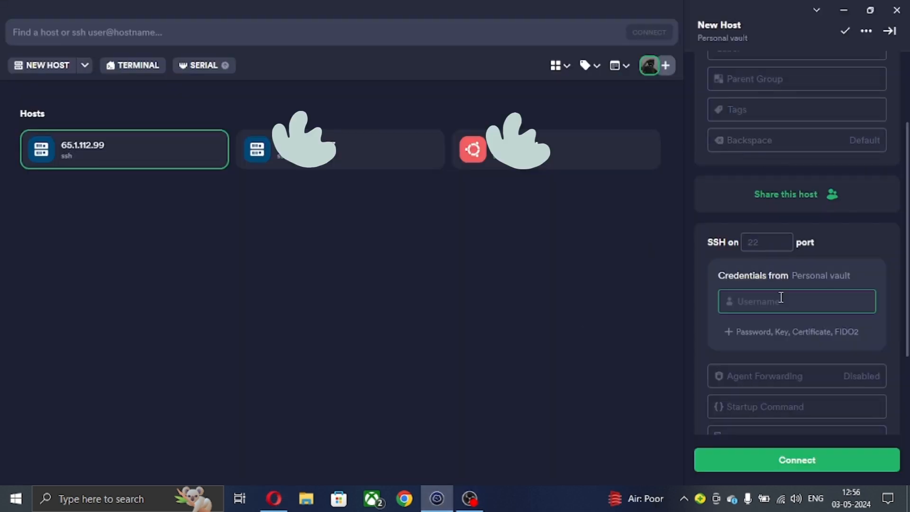
Give host 65.1.112.99 username 'ubuntu' with key authentication and connect
{"action": "type", "text": "ubuntu"}
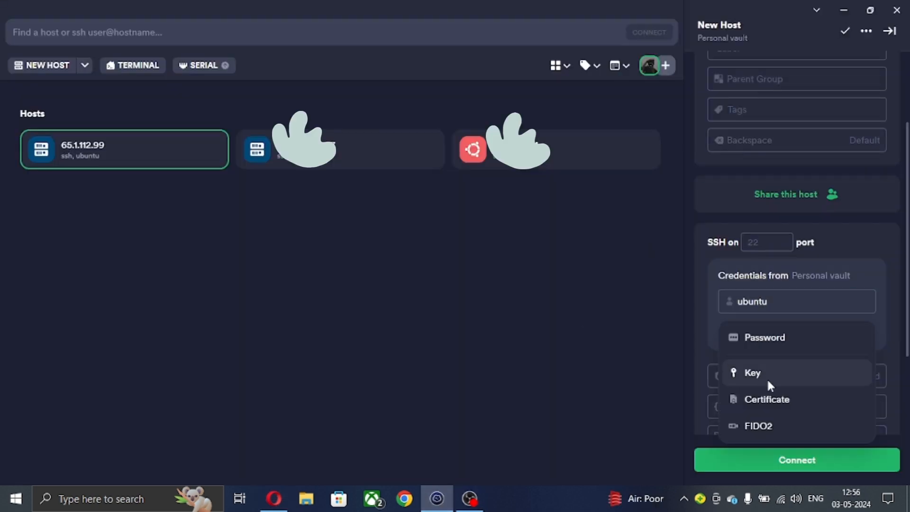
{"action": "left_click", "coordinate": [752, 372]}
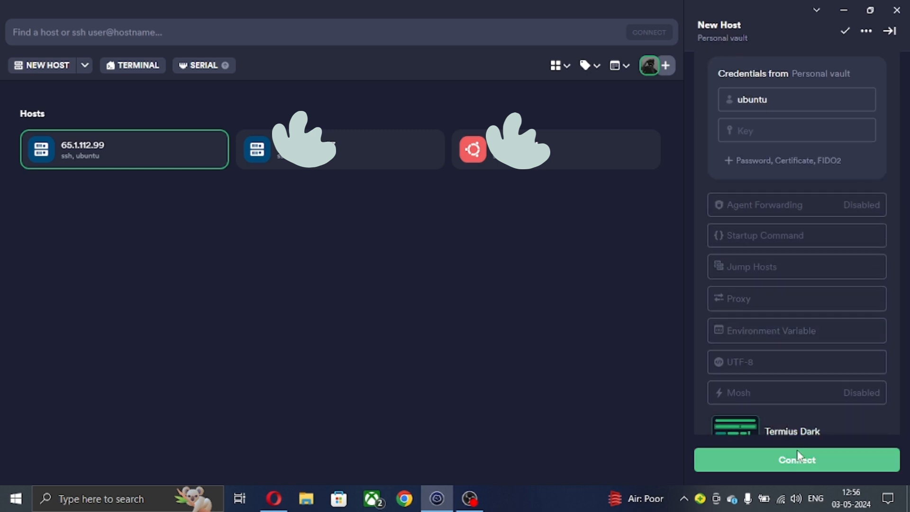
{"action": "left_click", "coordinate": [796, 459]}
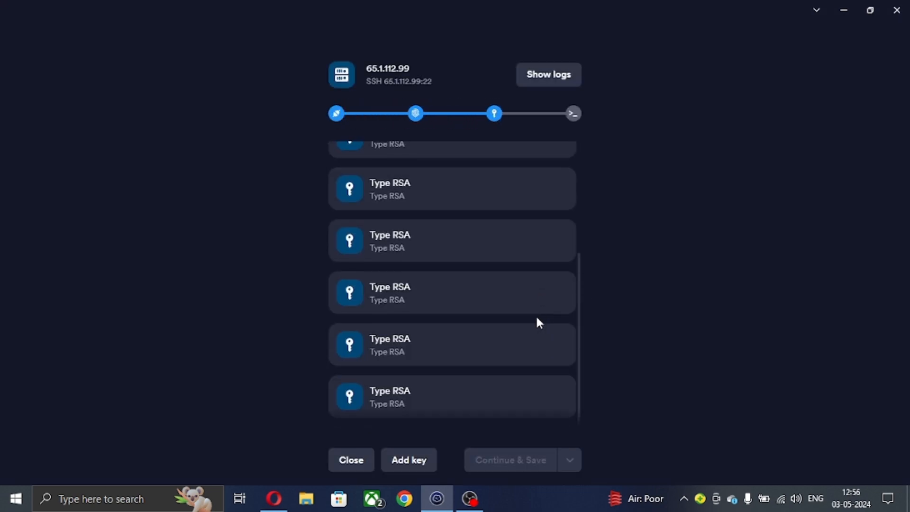
Save a private key labelled 'key' in Termius and open the SSH shell session
{"action": "left_click", "coordinate": [408, 460]}
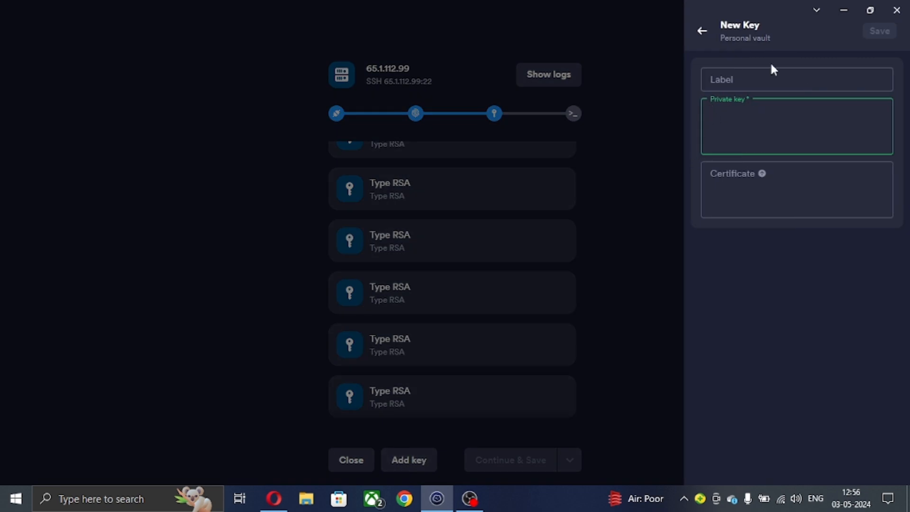
{"action": "left_click", "coordinate": [306, 499]}
{"action": "type", "text": "key"}
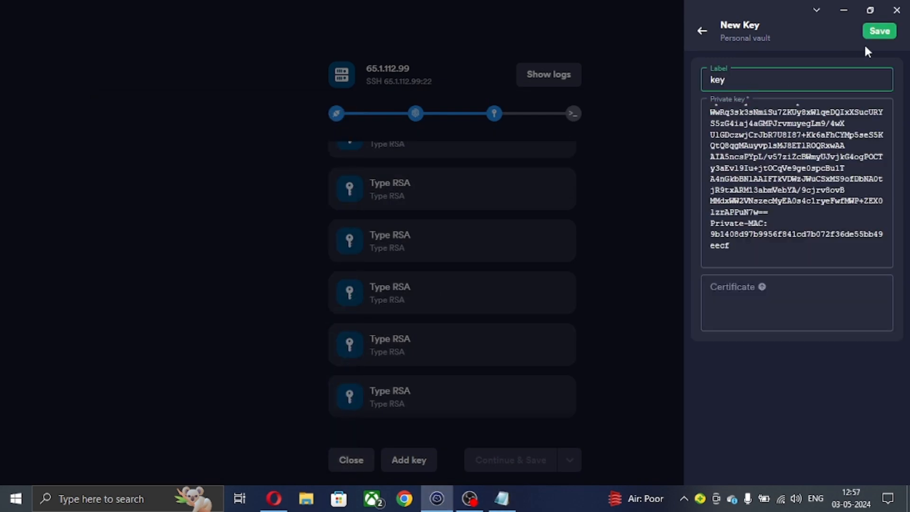
{"action": "left_click", "coordinate": [878, 31]}
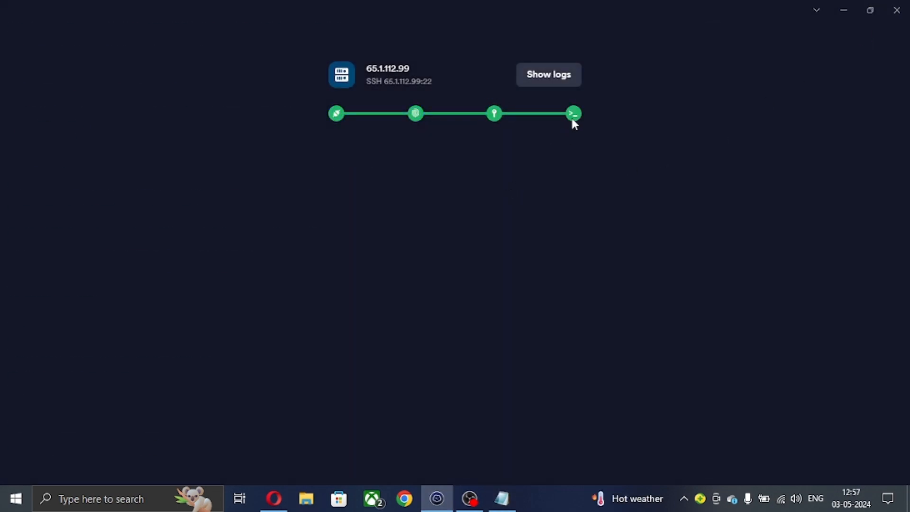
{"action": "left_click", "coordinate": [572, 112]}
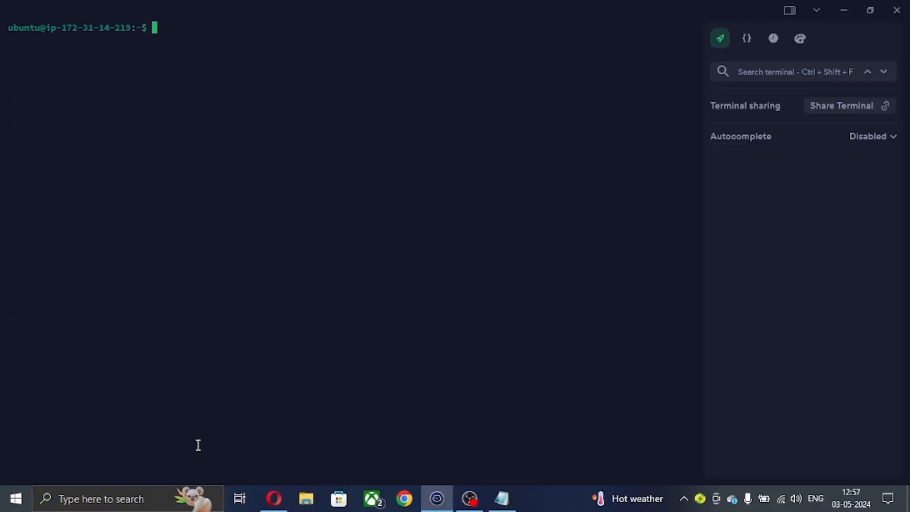
{"action": "mouse_move", "coordinate": [65, 97]}
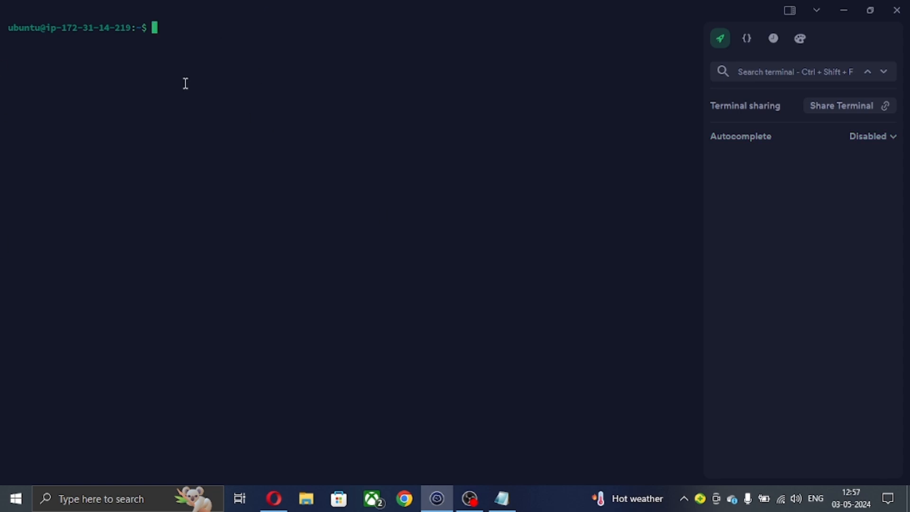
{"action": "mouse_move", "coordinate": [673, 256]}
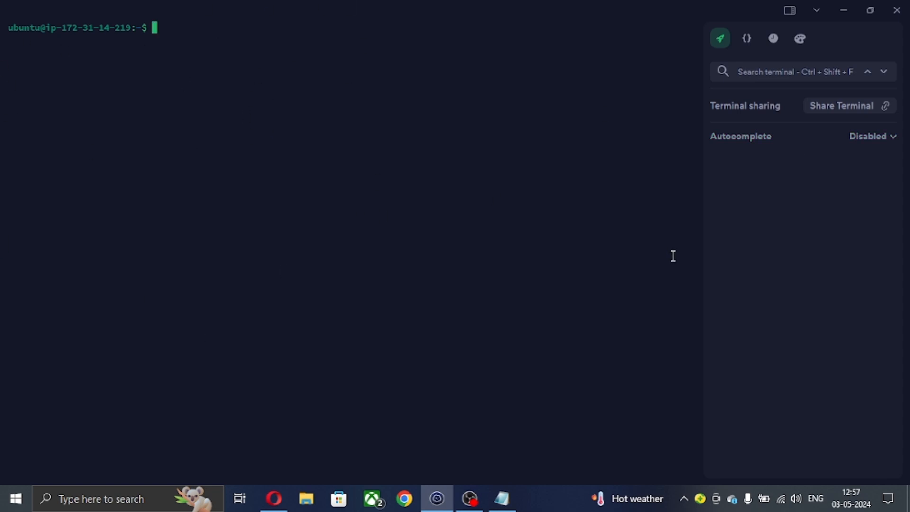
{"action": "mouse_move", "coordinate": [326, 120]}
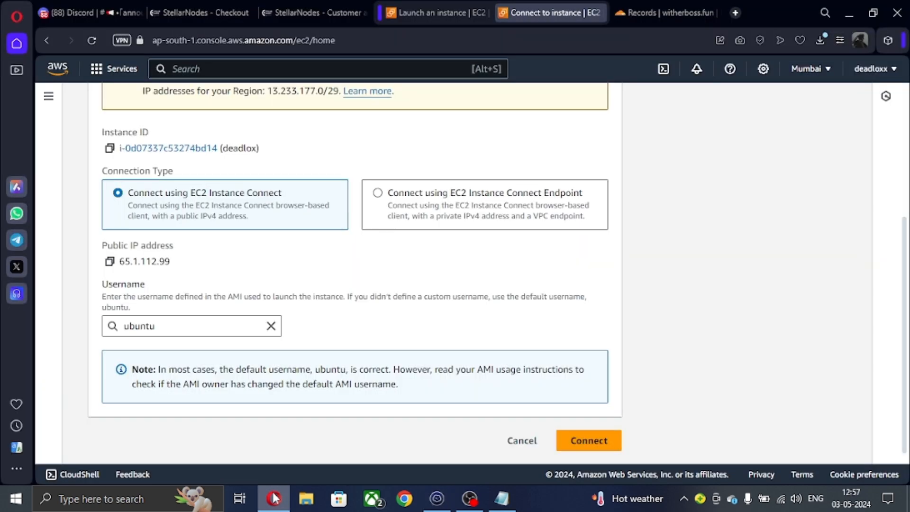
Return to the StellarNodes checkout showing the Small plan at $4.94 with DEADLOX24
{"action": "left_click", "coordinate": [200, 13]}
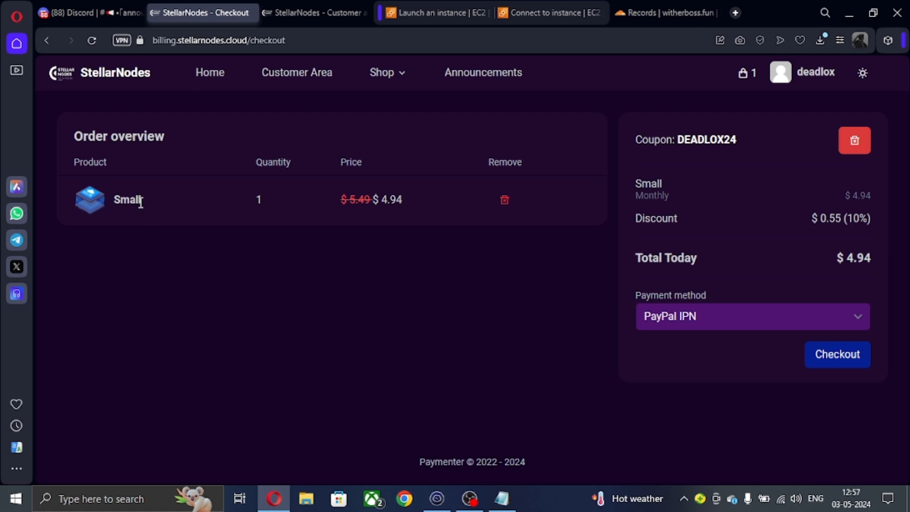
{"action": "mouse_move", "coordinate": [675, 265]}
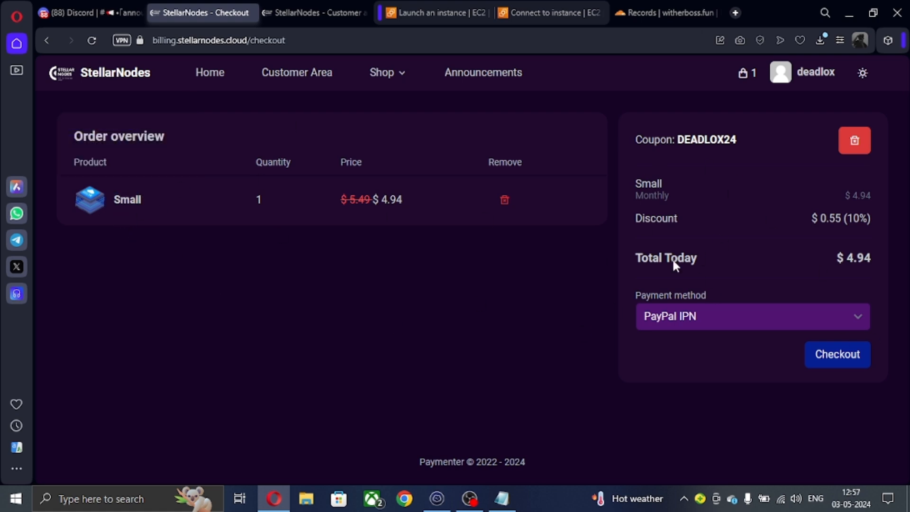